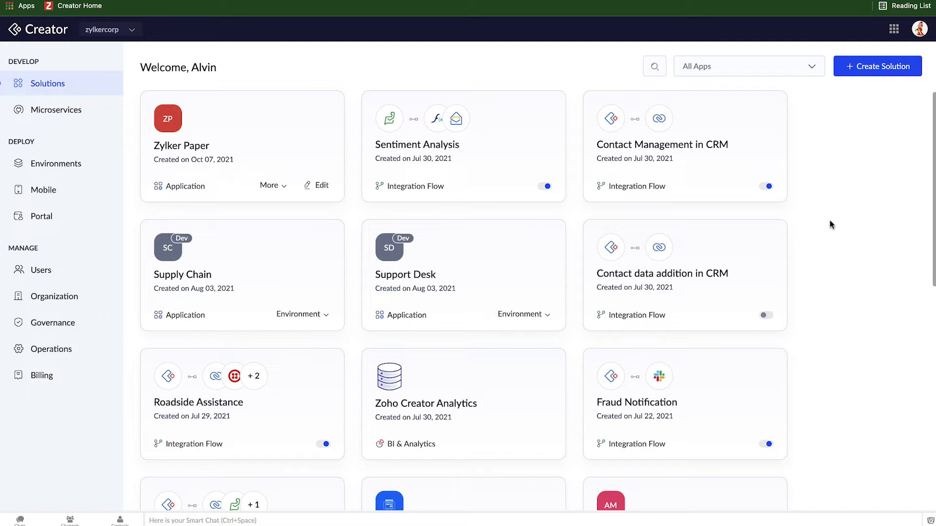
mouse_move(581, 344)
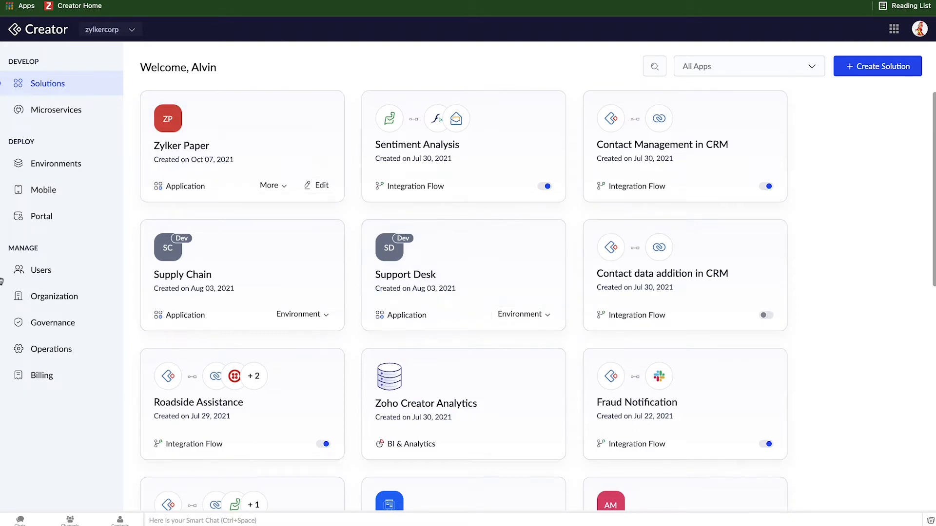
mouse_move(41, 375)
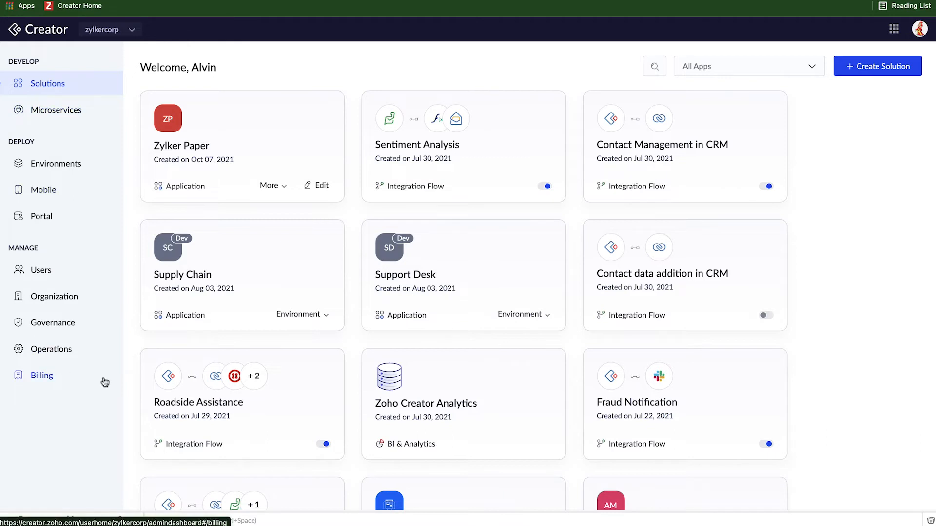
mouse_move(142, 363)
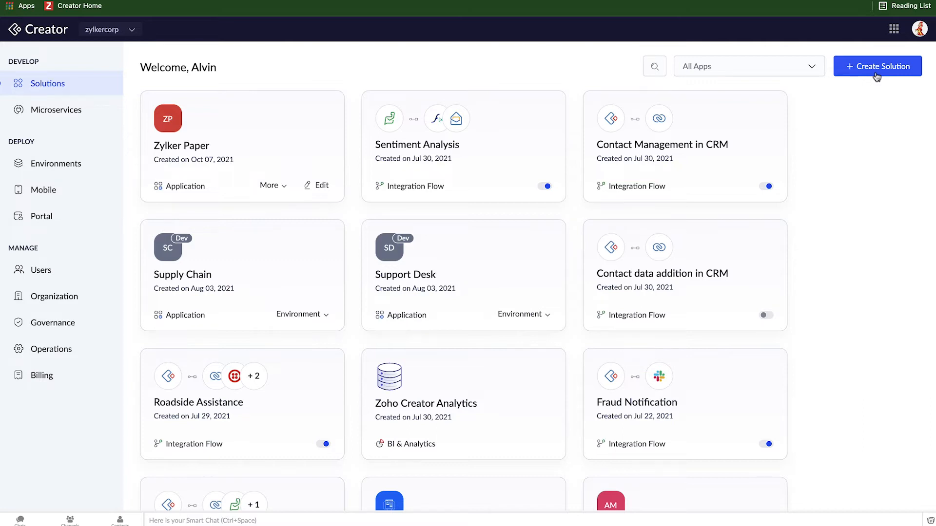
Step: Start a new solution and choose Applications as the solution type
click(877, 66)
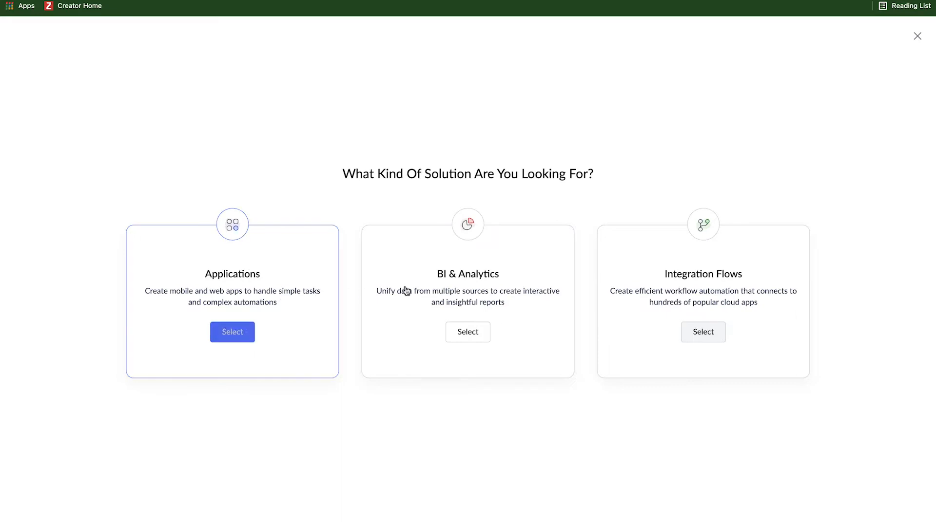
mouse_move(331, 432)
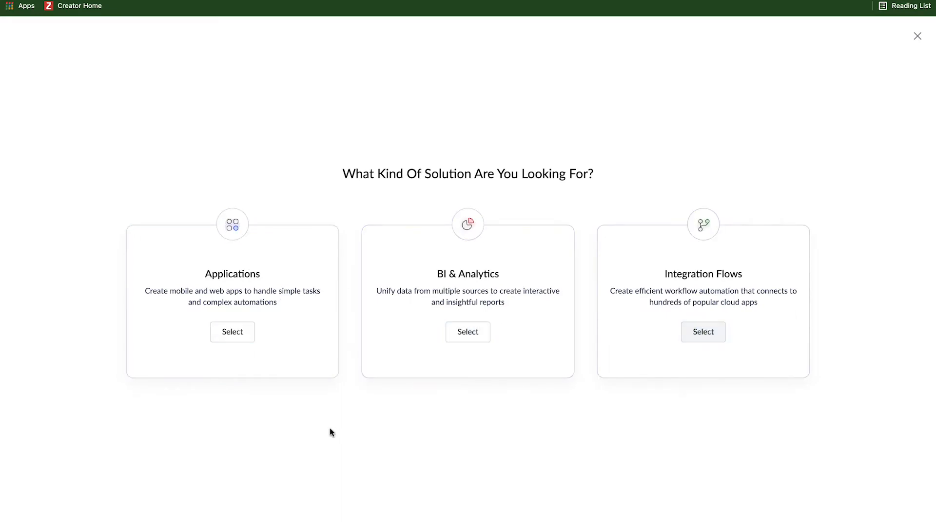
click(232, 332)
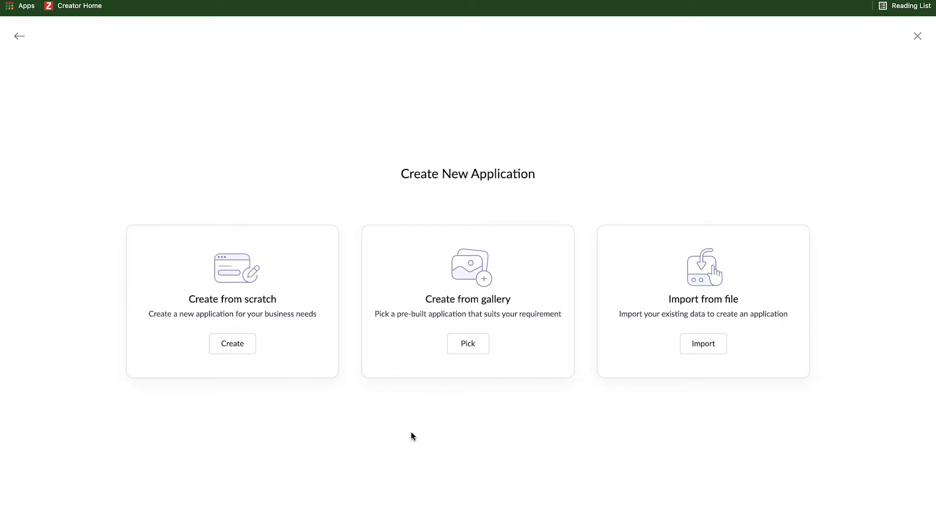
click(468, 344)
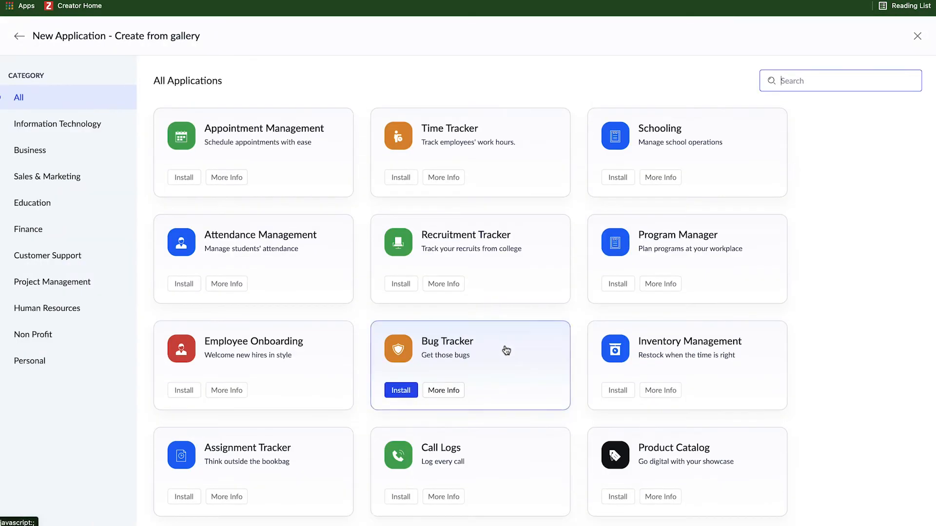
scroll(down, 3)
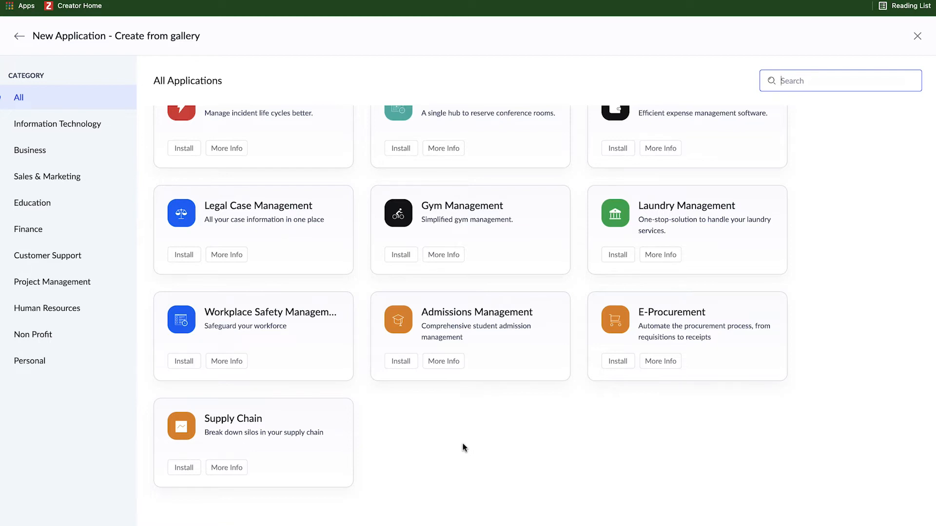
mouse_move(18, 37)
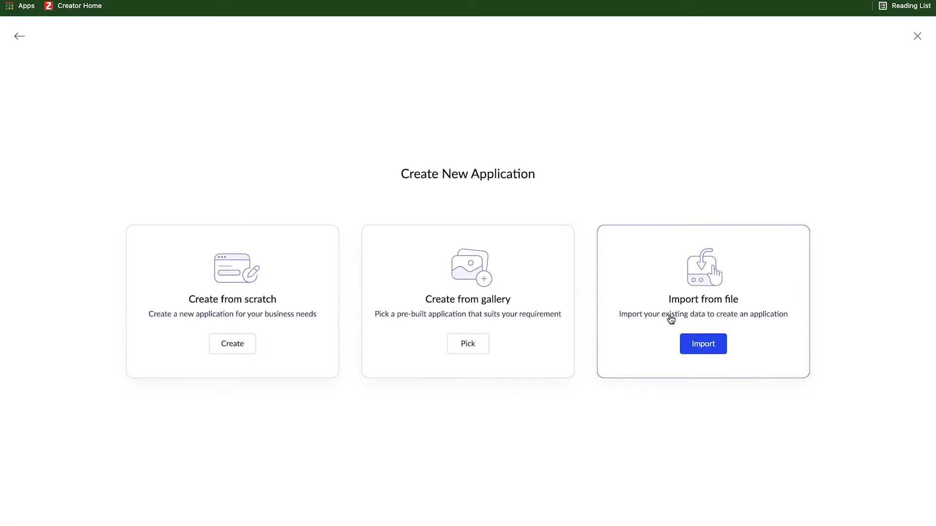
mouse_move(668, 320)
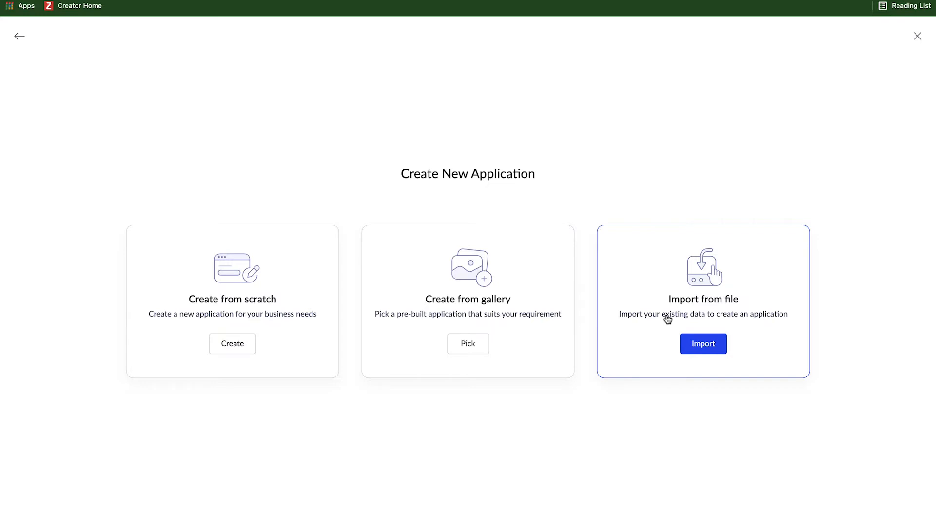
mouse_move(248, 318)
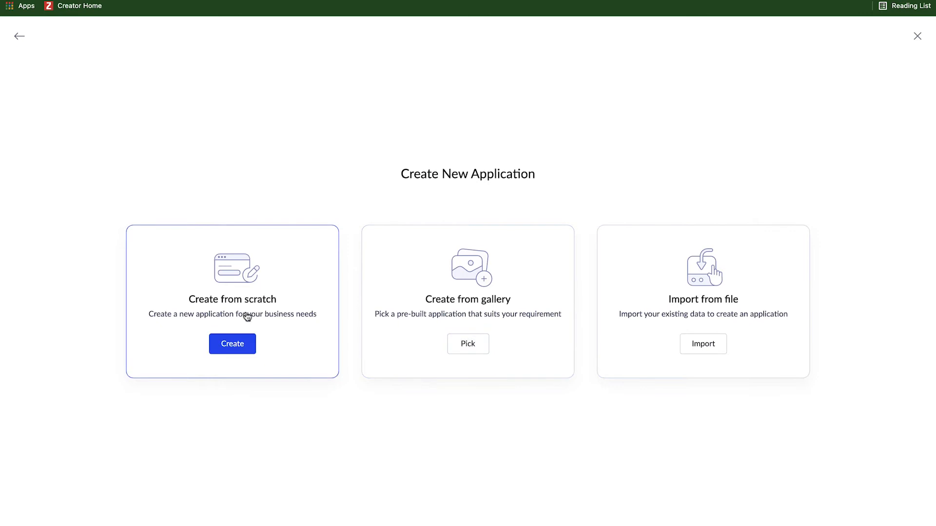
Step: Create a blank application from scratch named Vacation Requests
click(232, 344)
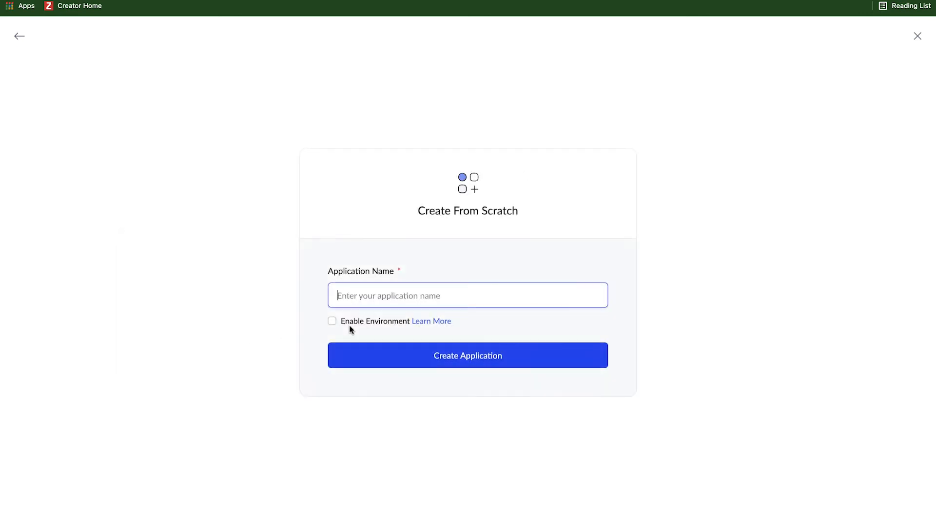
text(Vacation Requests)
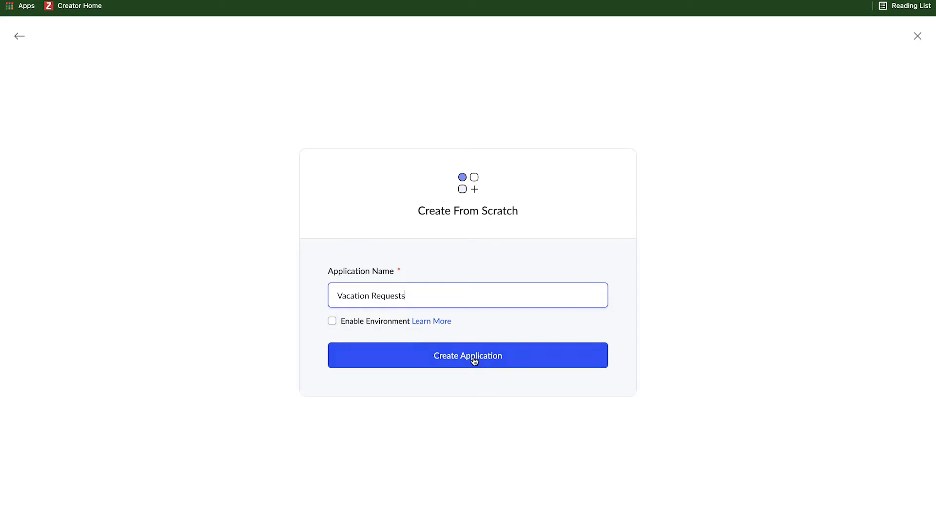
click(467, 356)
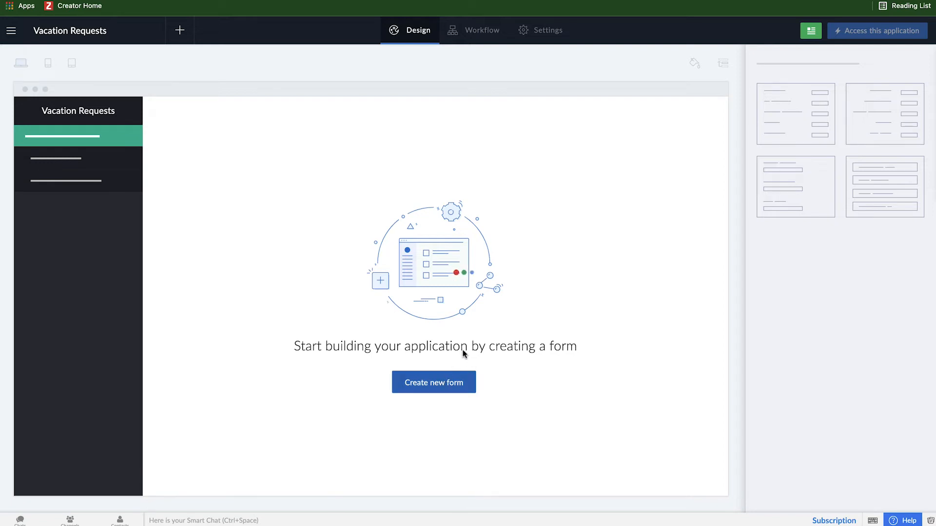
Step: Begin creating the application's first form to see the form creation options
click(433, 382)
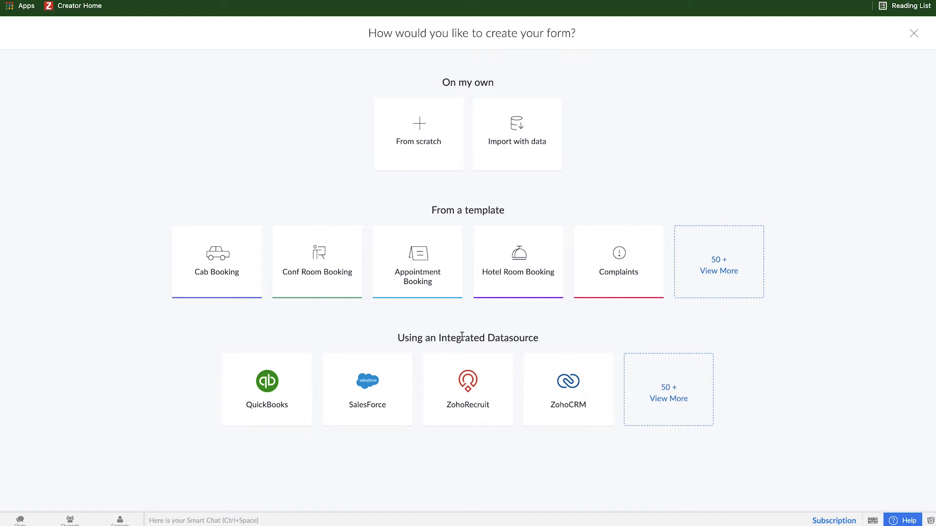
Step: Create a blank form from scratch named Vacation Requests
click(418, 134)
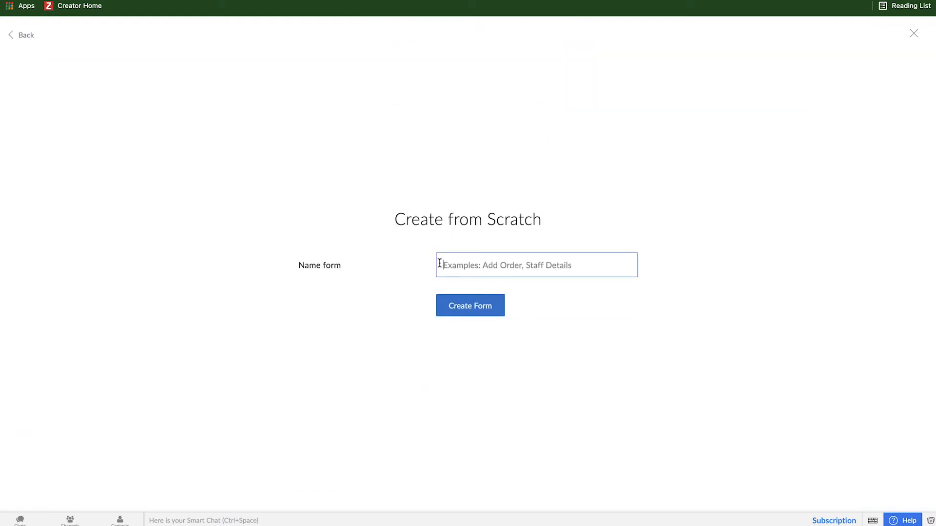
text(Vacation Re)
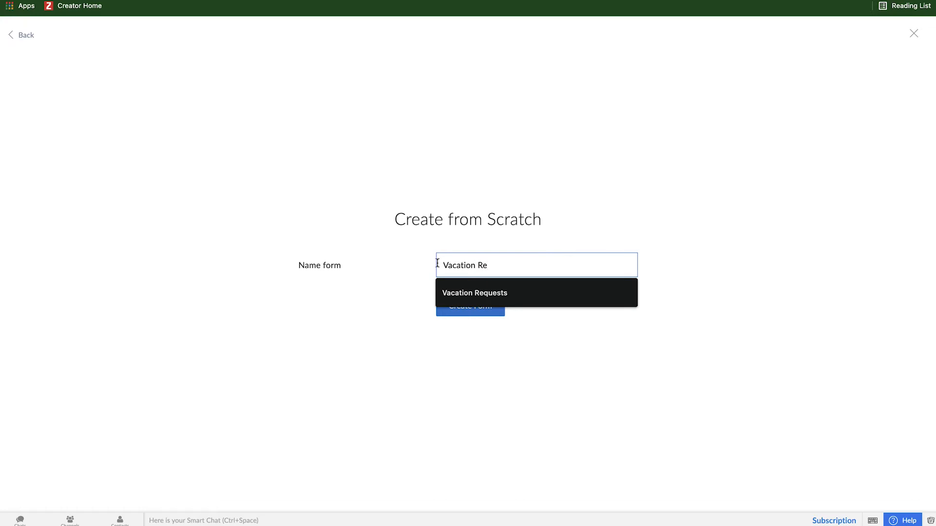
click(474, 293)
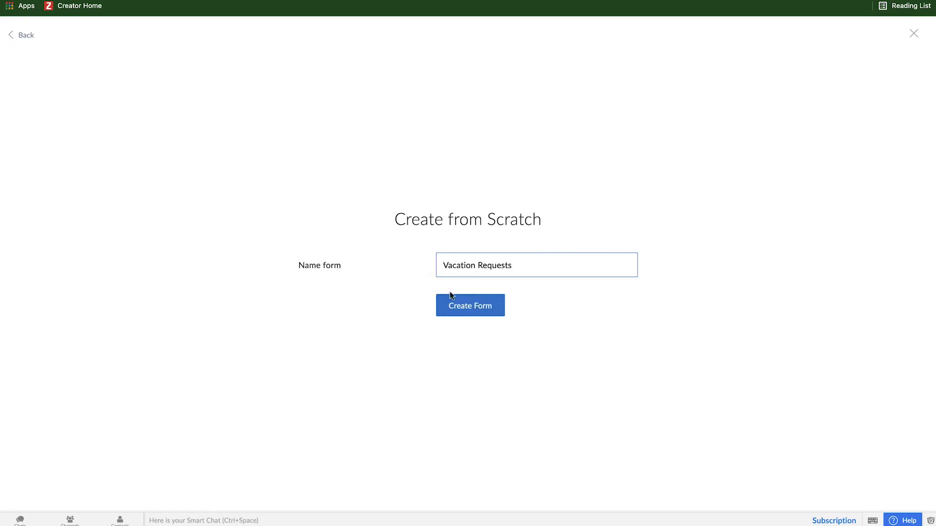
click(470, 306)
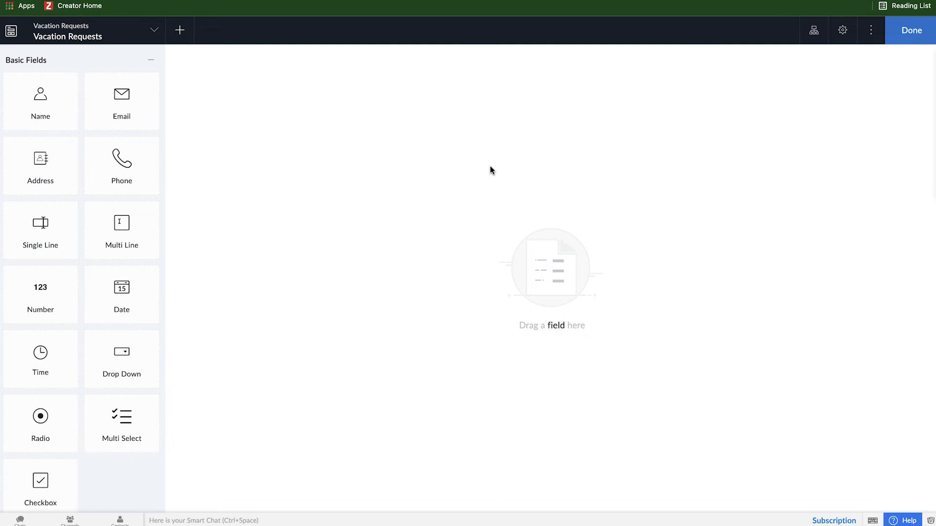
mouse_move(490, 176)
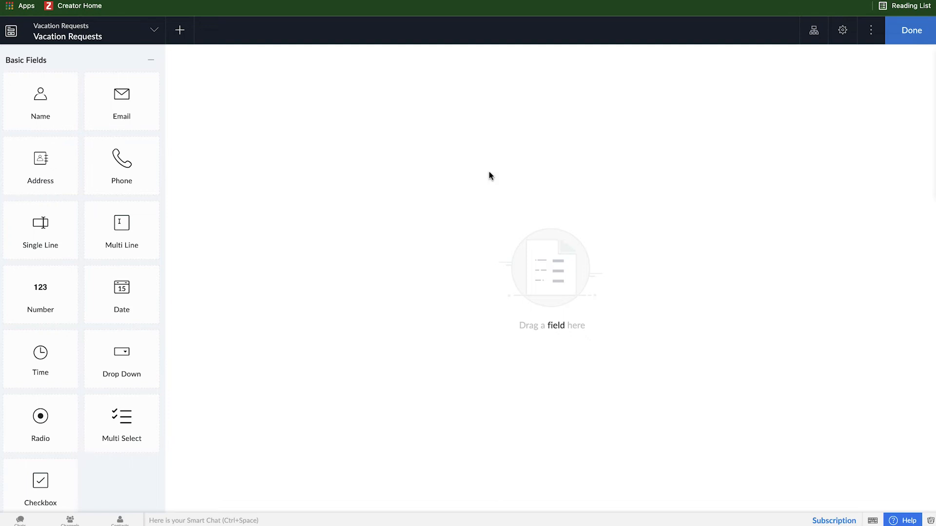
mouse_move(456, 178)
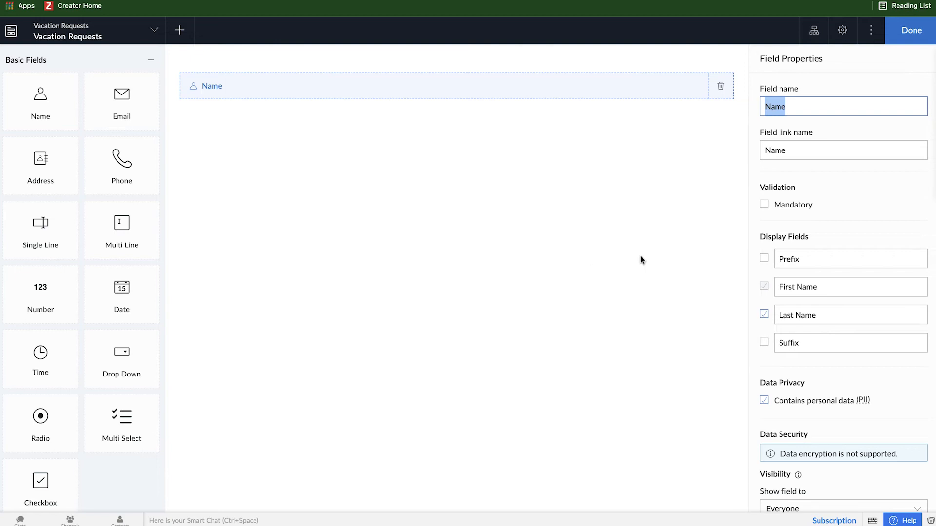
mouse_move(795, 414)
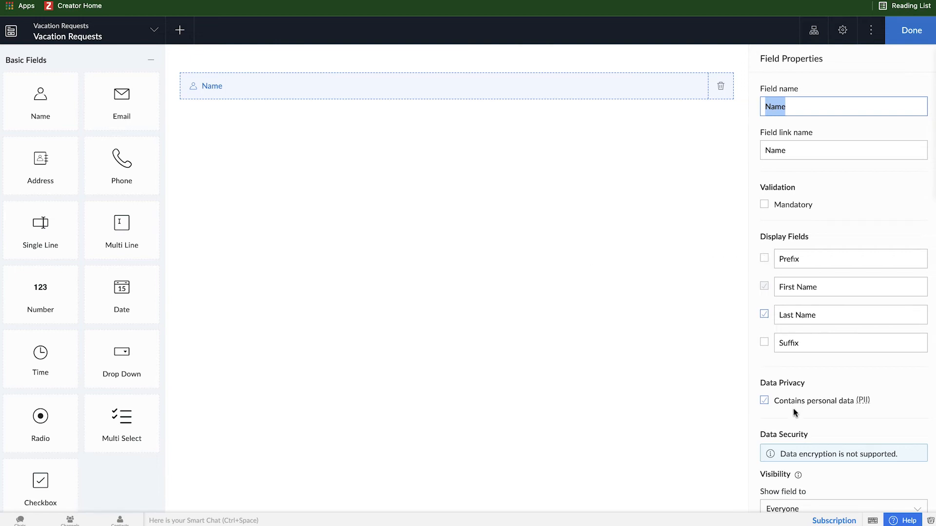
mouse_move(748, 379)
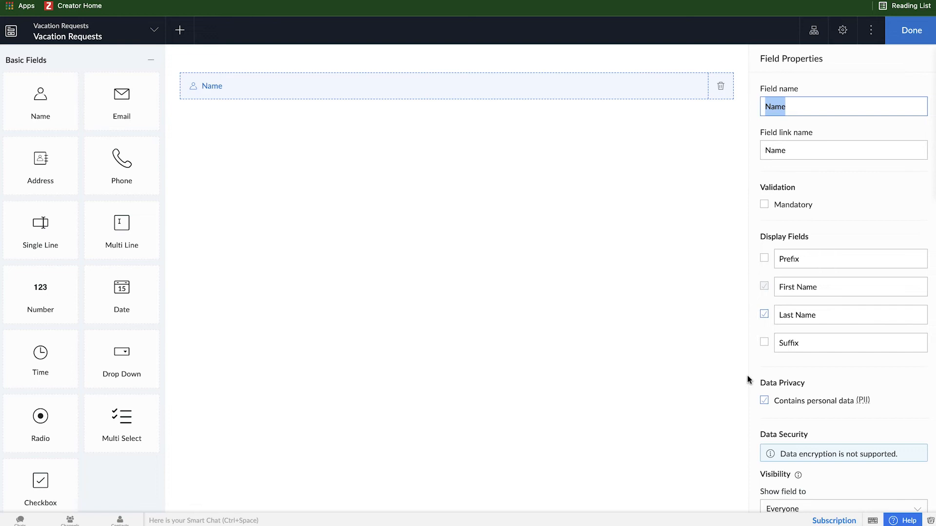
mouse_move(762, 248)
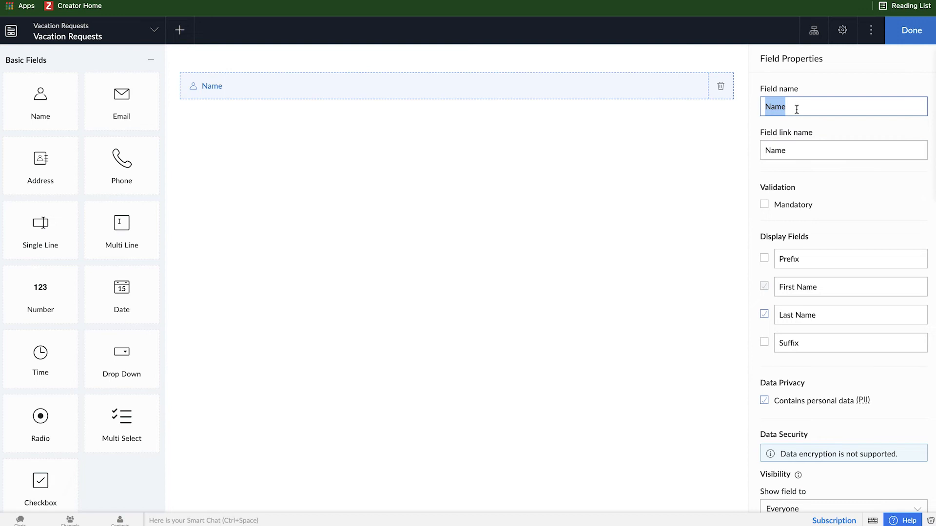
Step: Rename the added Name field to Employee Name, keeping First and Last Name parts
text(Employee Nam)
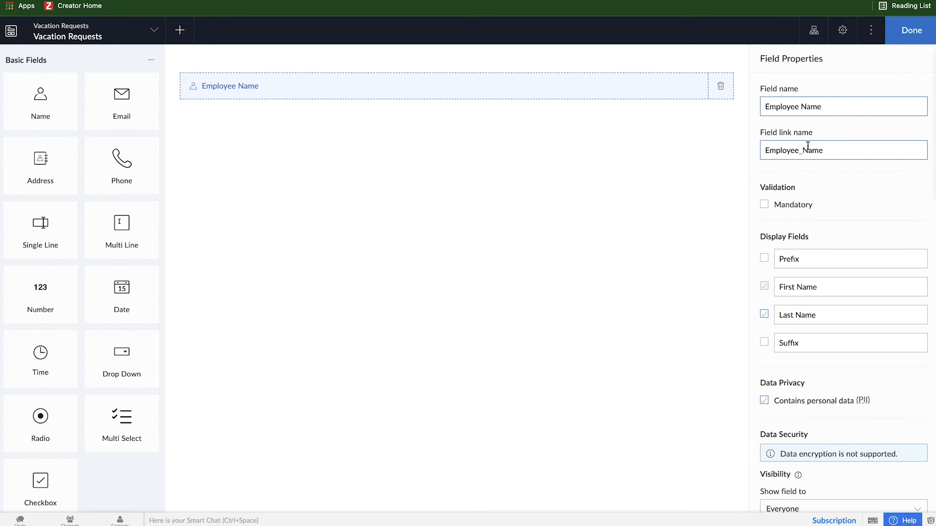
mouse_move(471, 345)
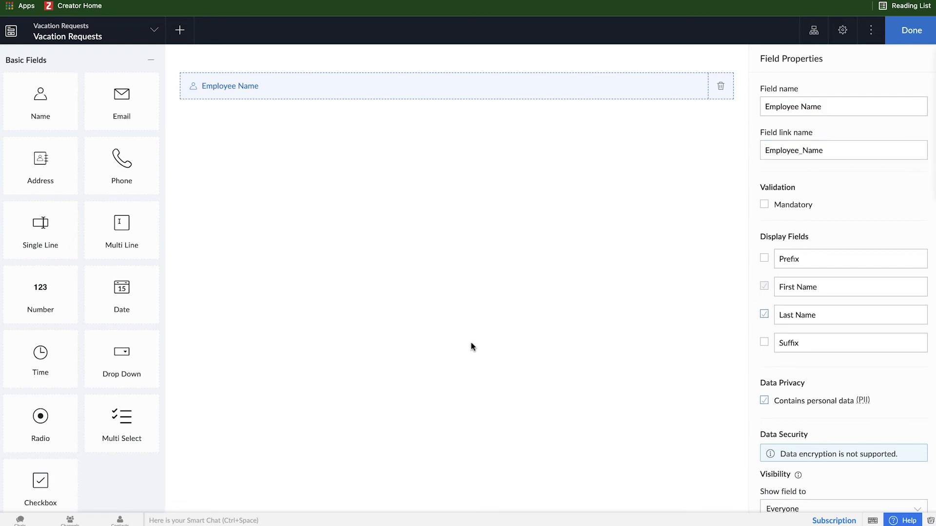
mouse_move(468, 278)
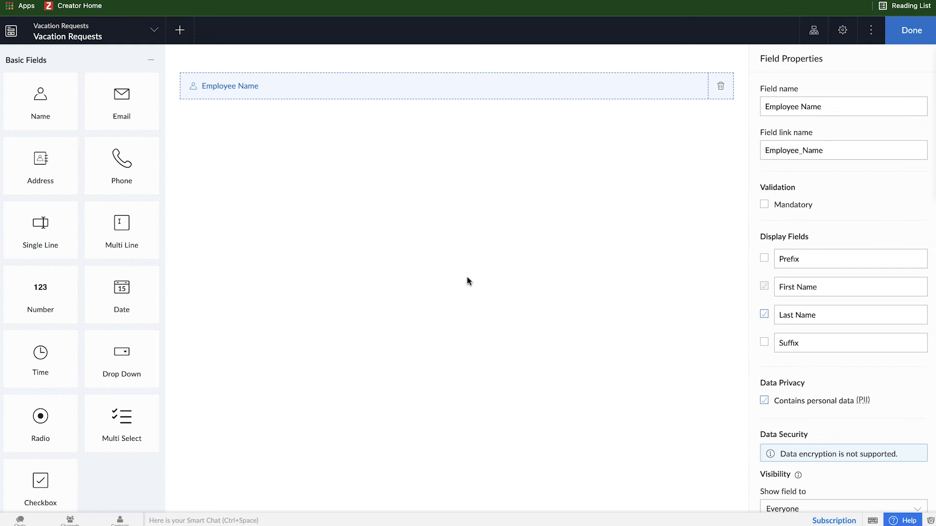
mouse_move(461, 277)
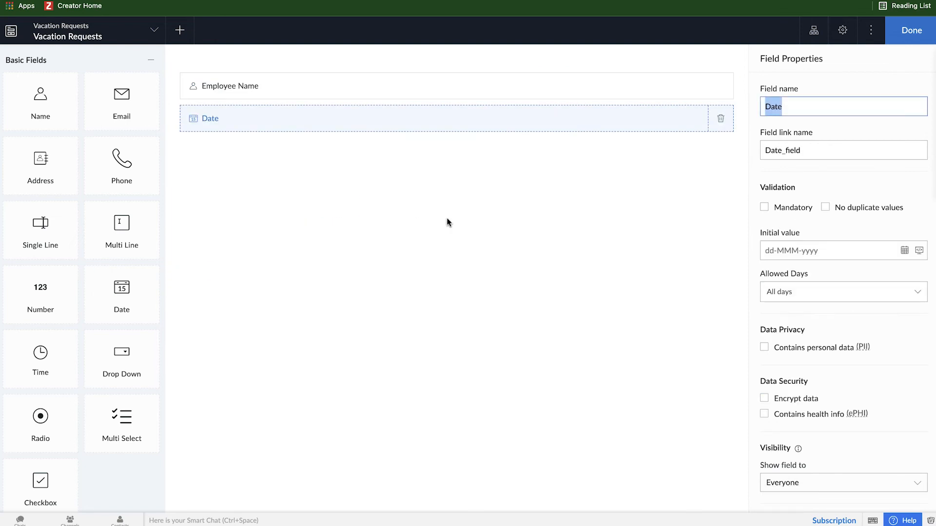
Step: Name the two new Date fields Vacation Start Date and Vacation End Date
text(Vacation Start)
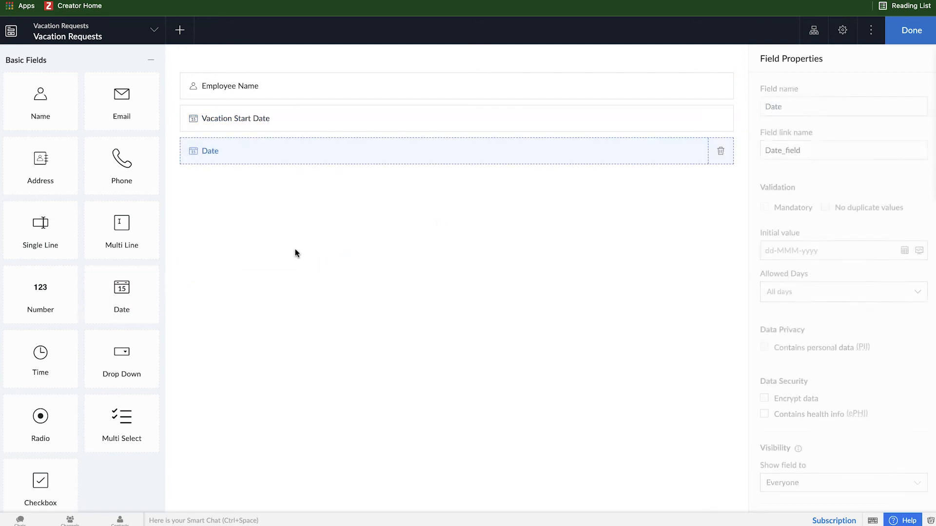
text(Vacation End D)
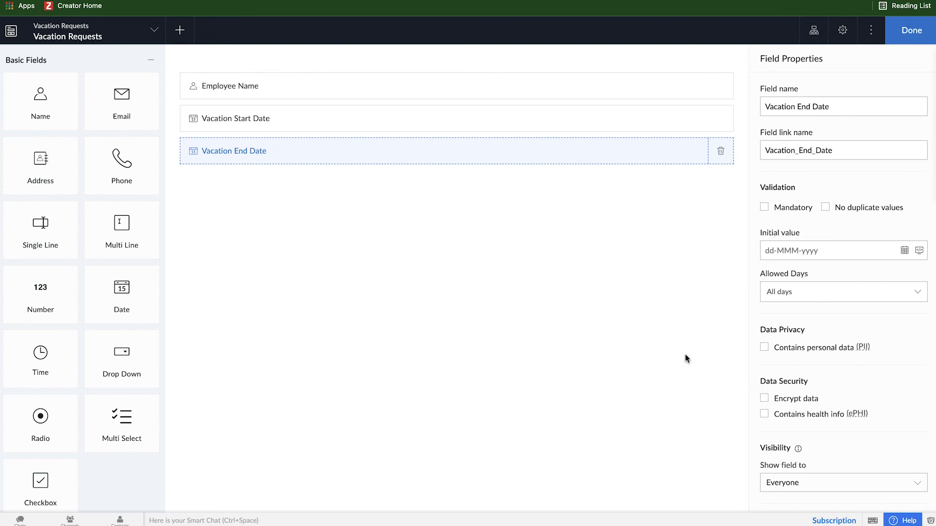
mouse_move(547, 132)
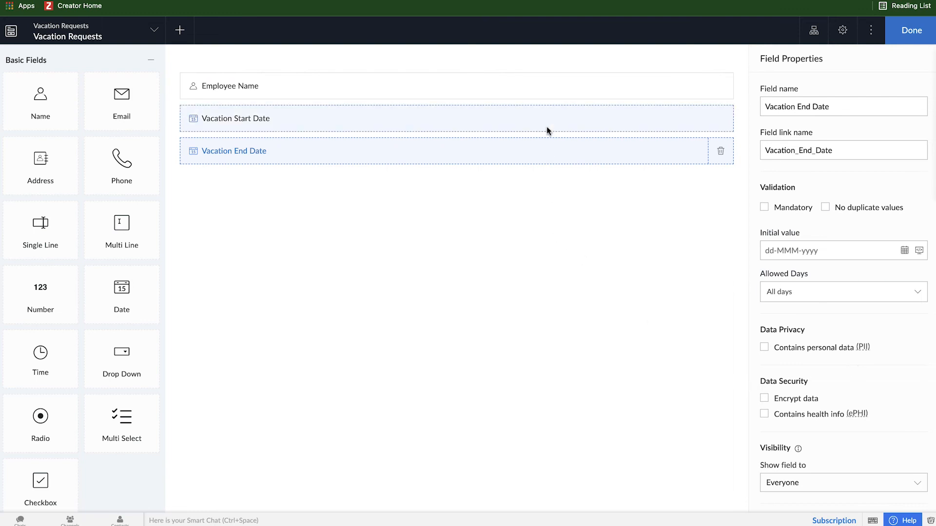
Step: Restrict Vacation Start Date's allowed days to Monday through Saturday, excluding Sunday
click(236, 119)
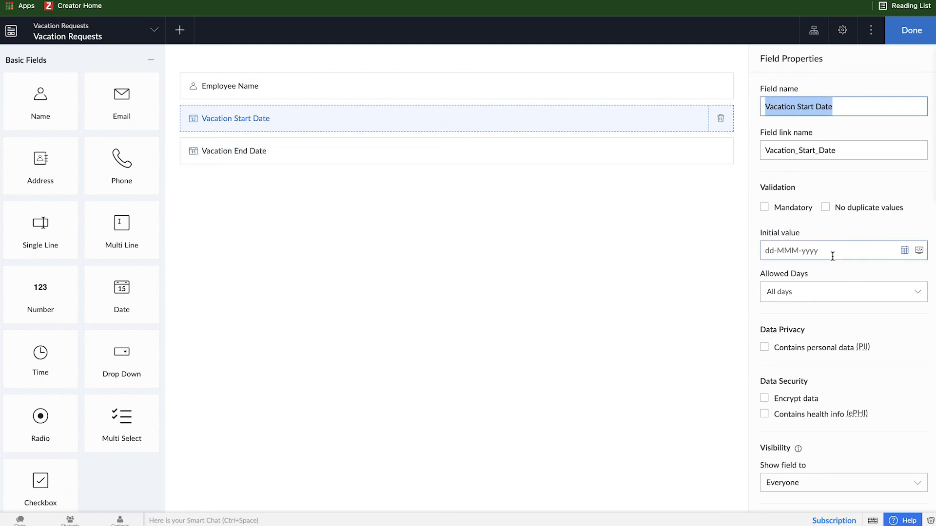
click(844, 292)
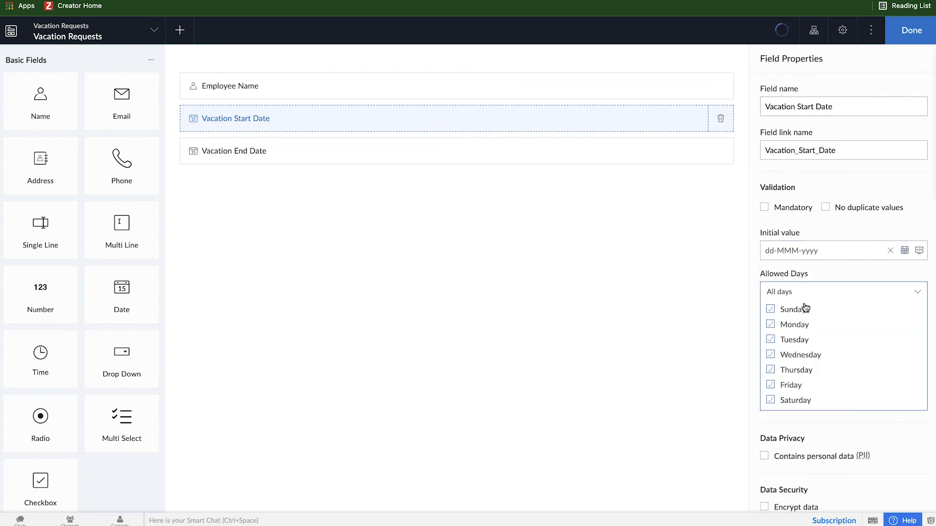
click(770, 309)
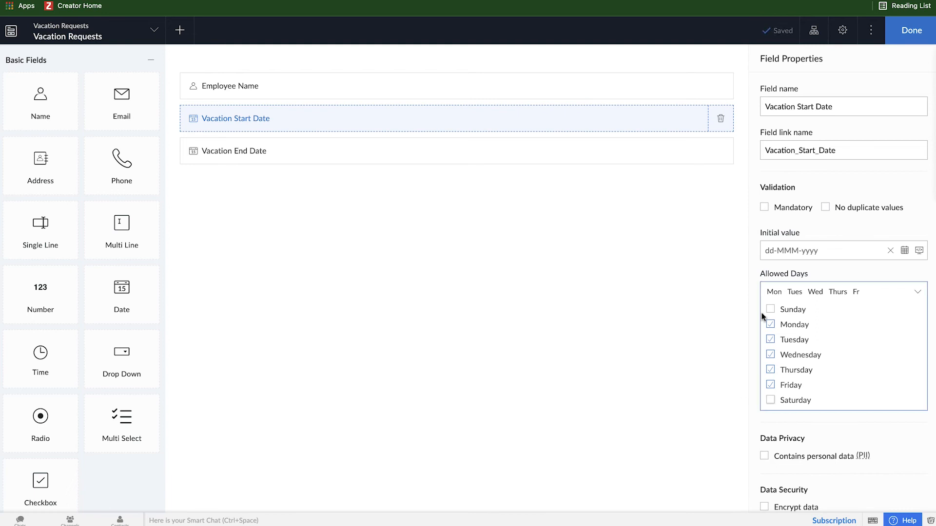
click(764, 400)
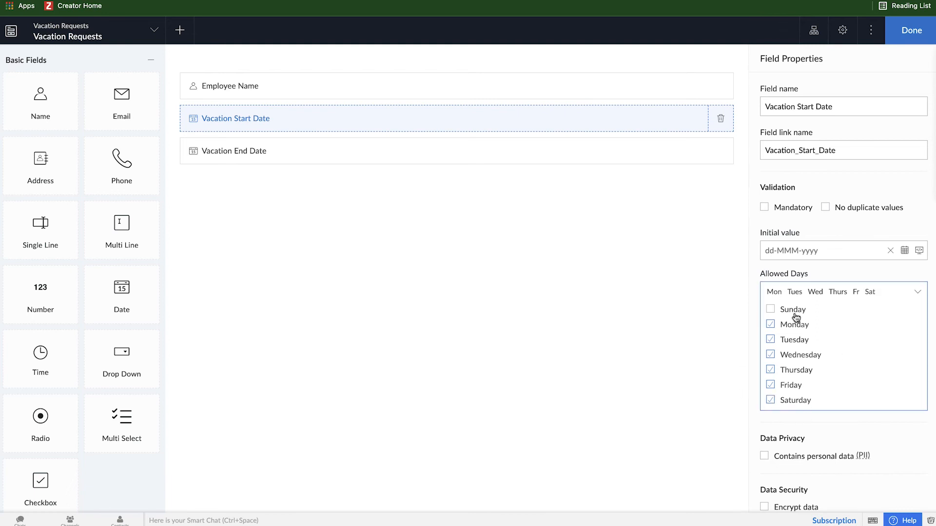
click(771, 309)
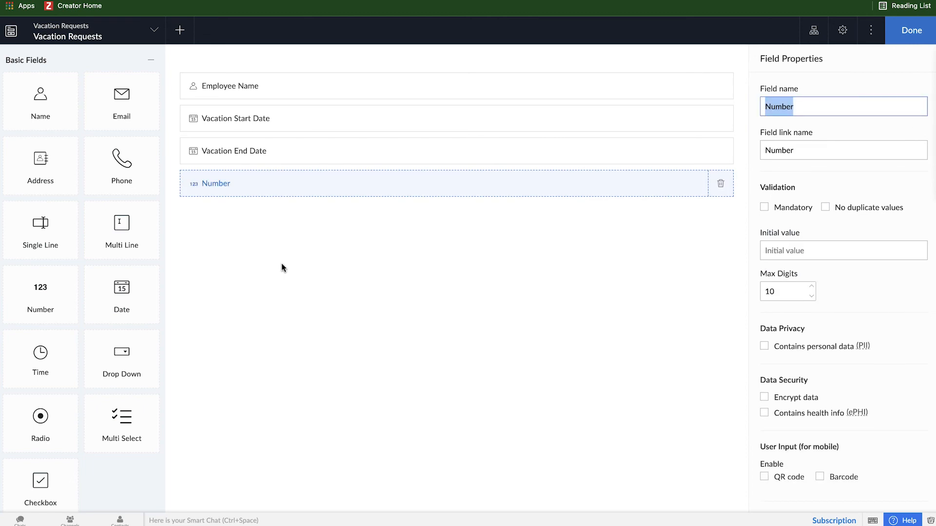
Step: Name the Number field Vacation Days Off and finish the four-field form
text(Vacation Days O)
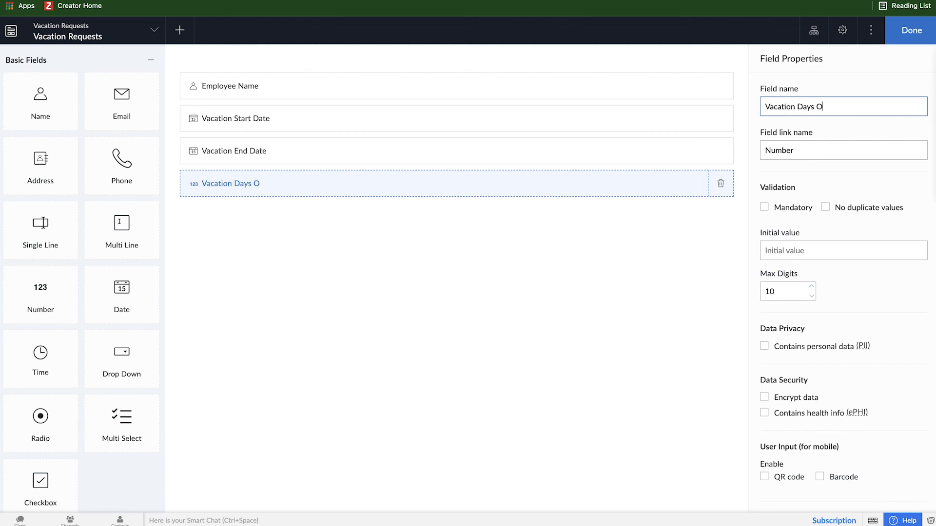
text(ff)
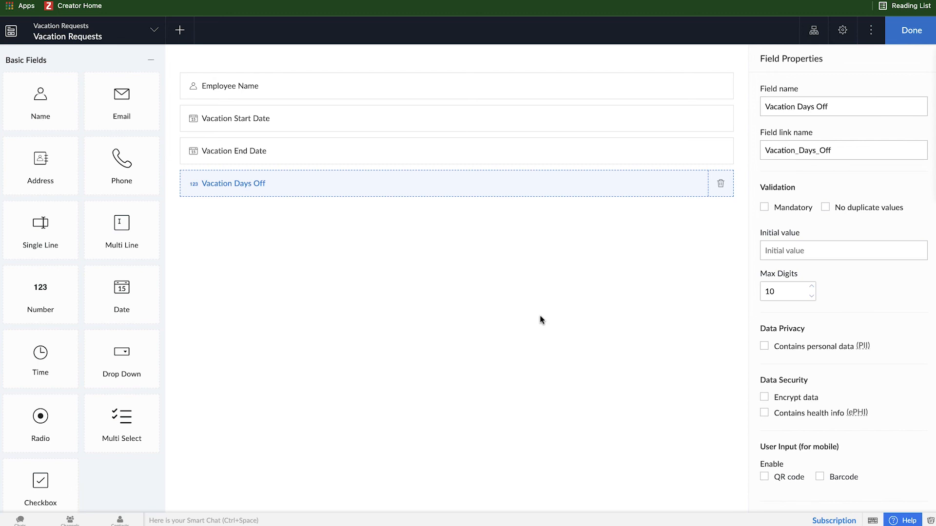
click(912, 31)
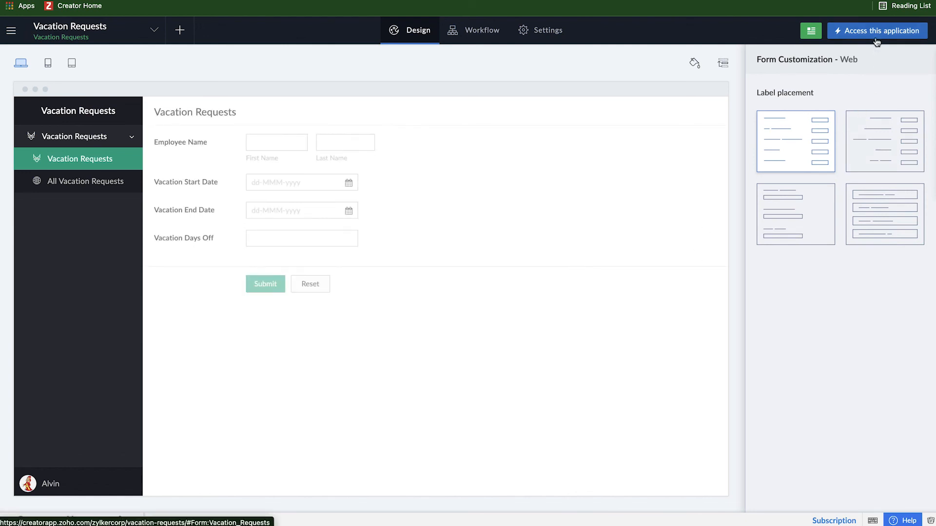
Step: Access the live Vacation Requests application showing the empty request form
click(875, 31)
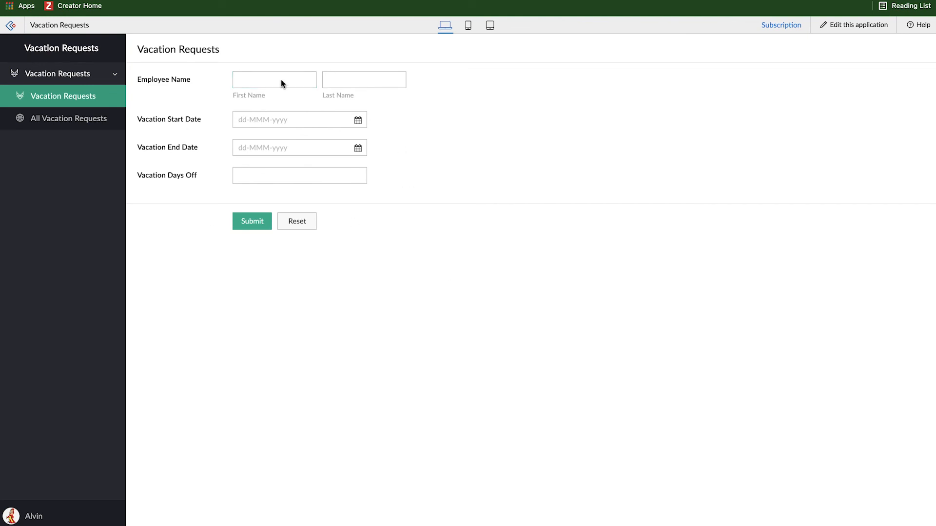
Step: Submit a sample request for Alvin Chipmunk, 25–27 Oct 2021, 3 days off
click(274, 79)
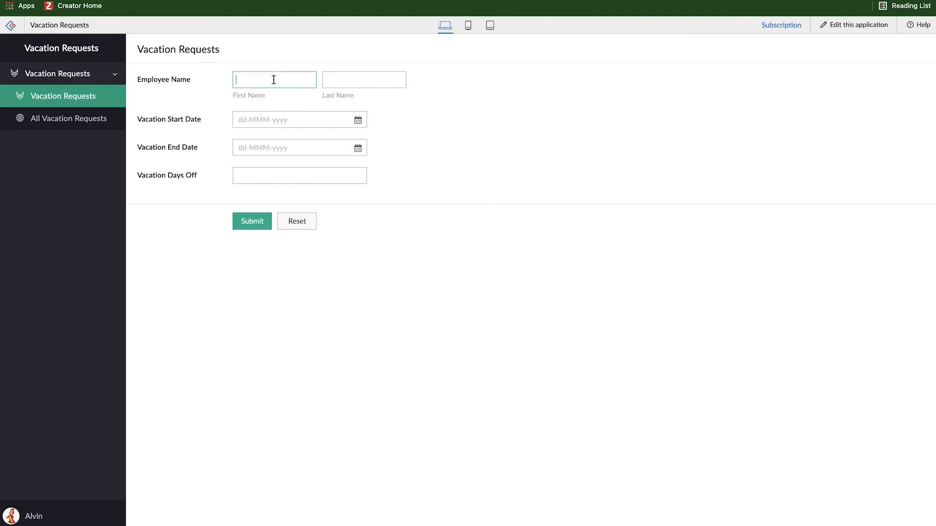
text(Alvin)
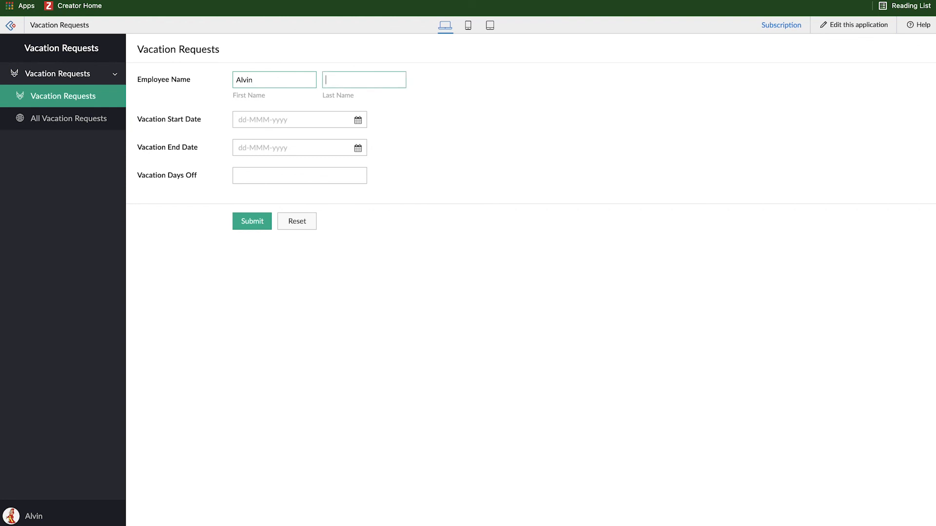
text(Chipmunk)
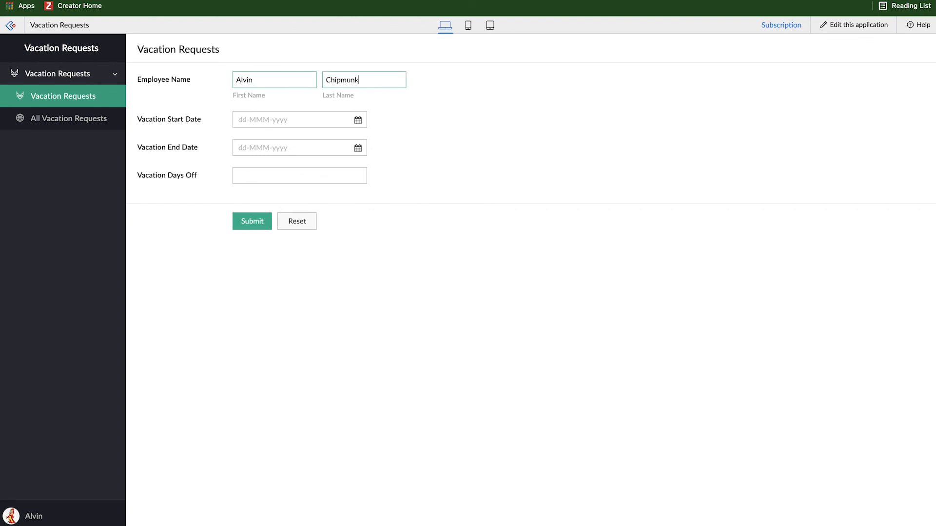
click(299, 120)
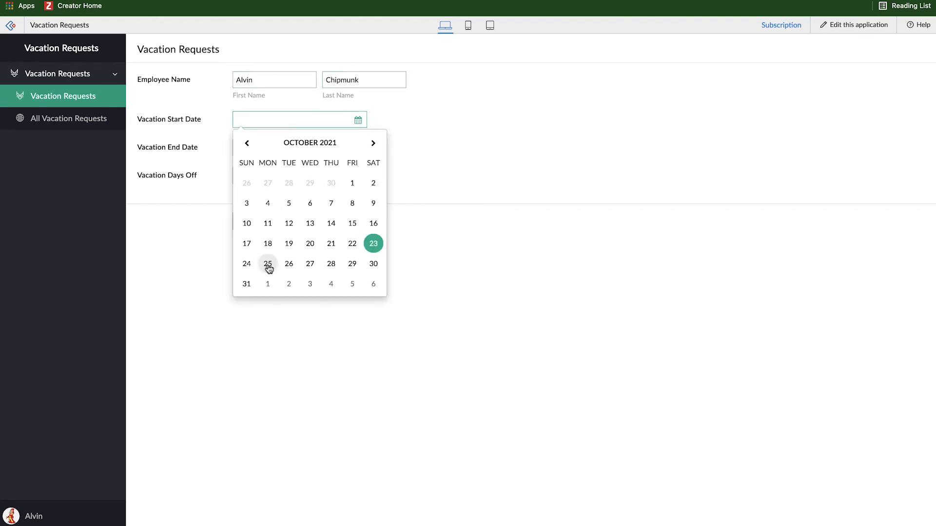
click(268, 264)
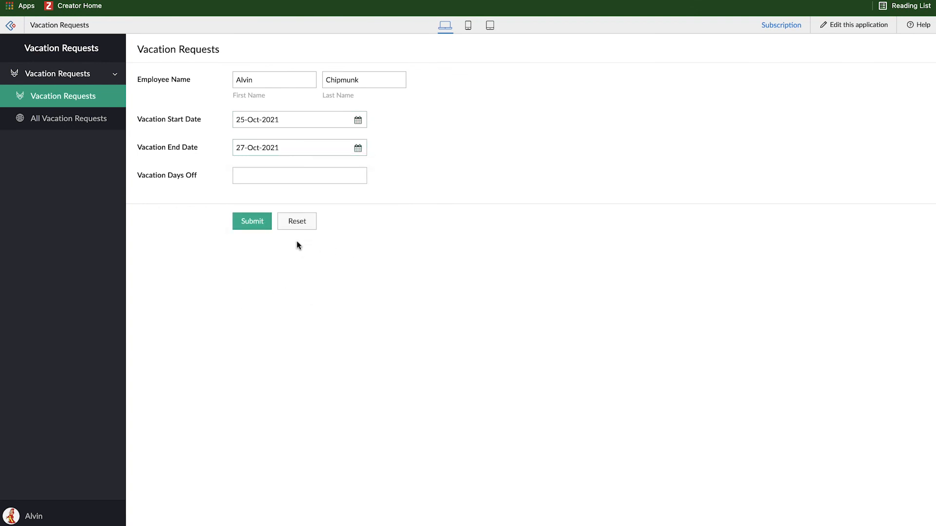
text(3)
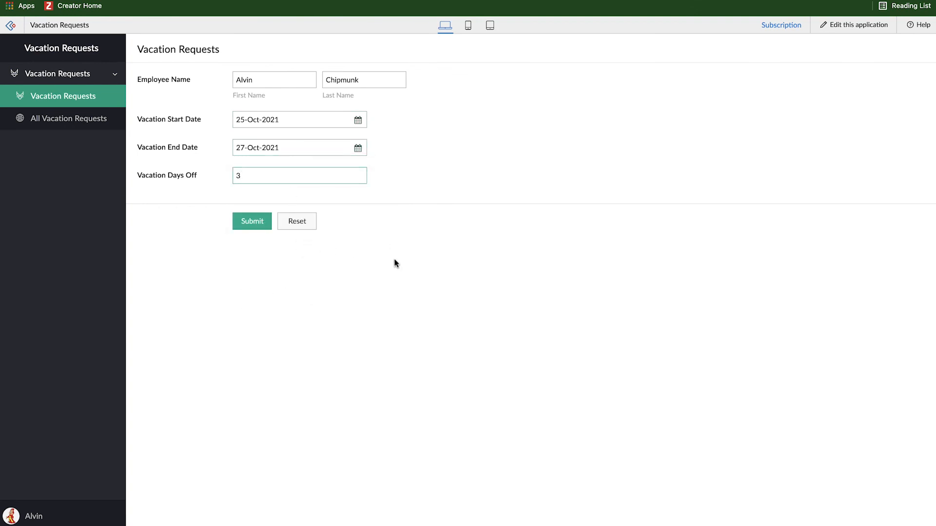
click(251, 221)
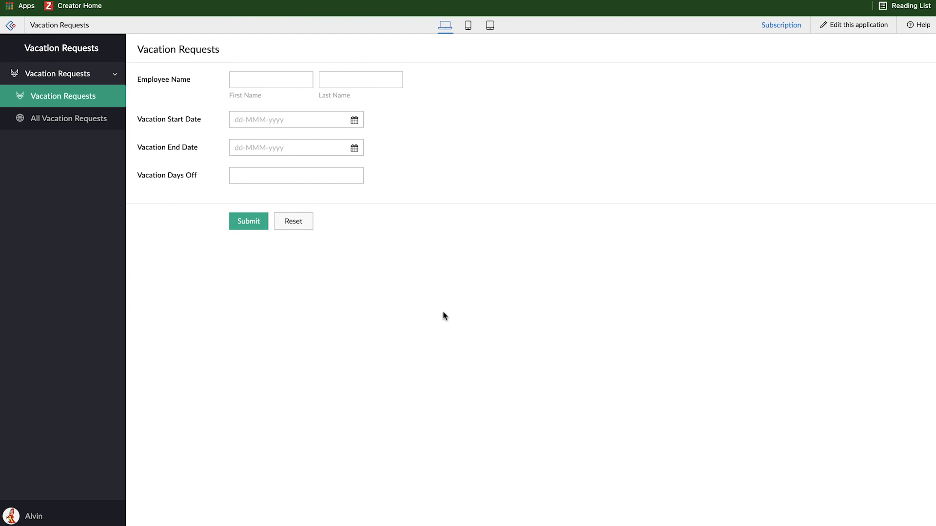
mouse_move(88, 215)
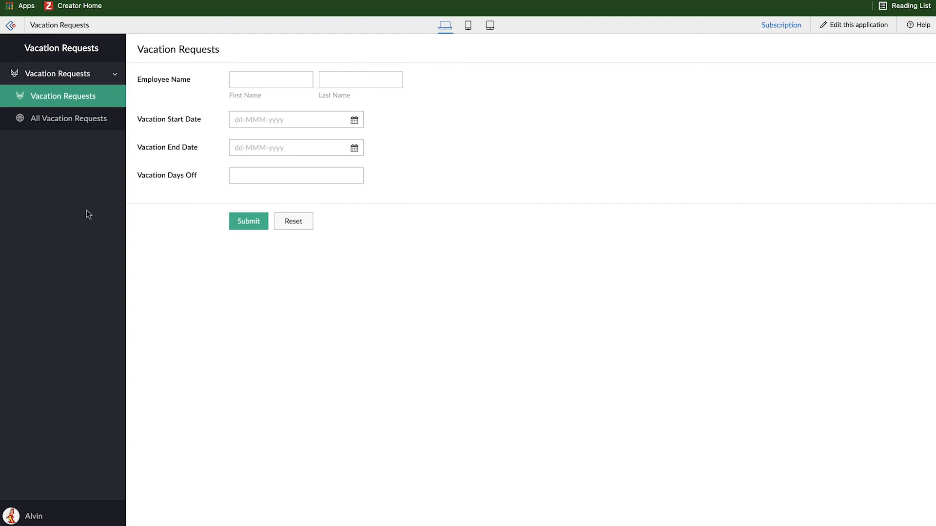
Step: View the submitted entry in the All Vacation Requests report
click(69, 118)
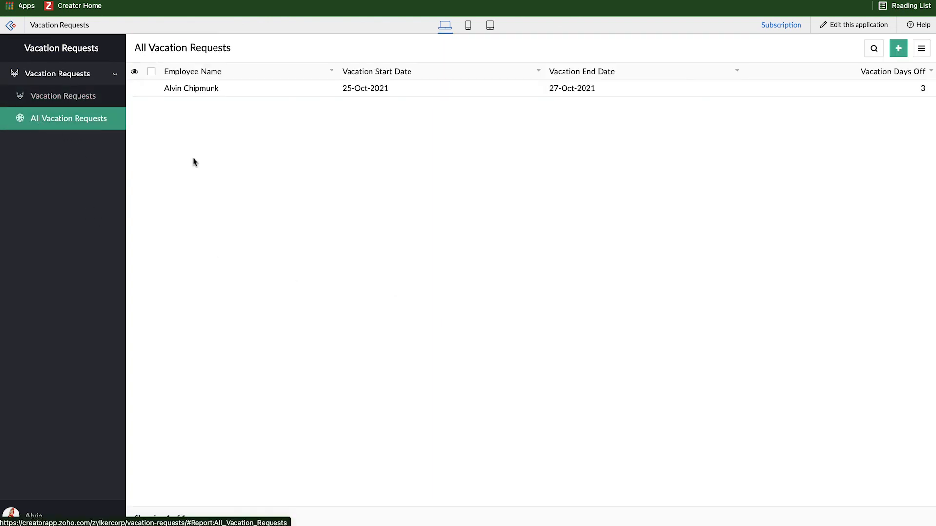